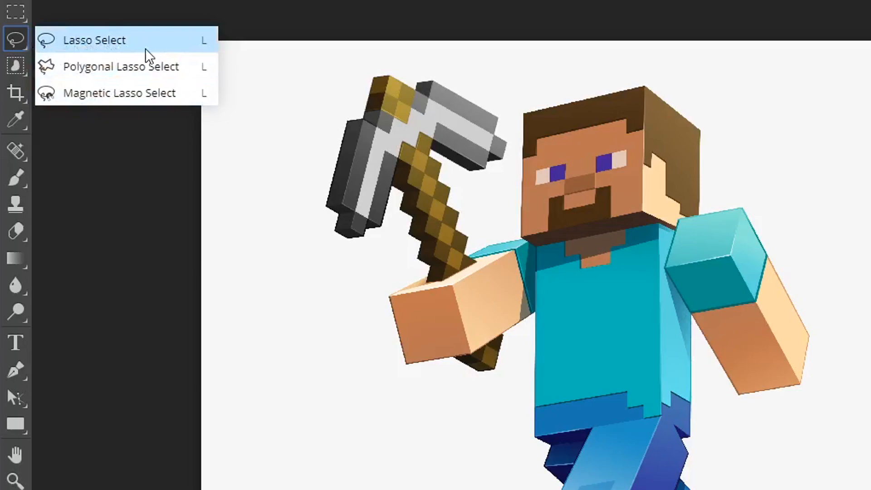
mouse_move(122, 50)
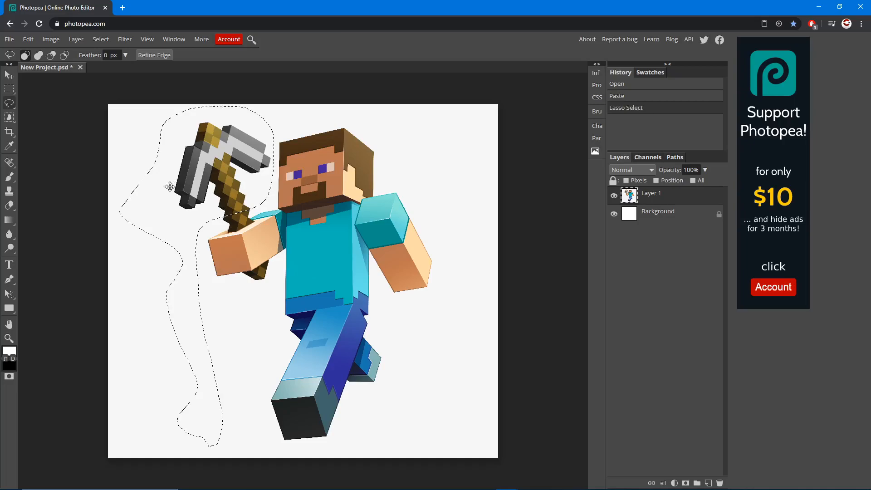
Delete the selected pickaxe pixels, leaving white in their place.
key("Delete")
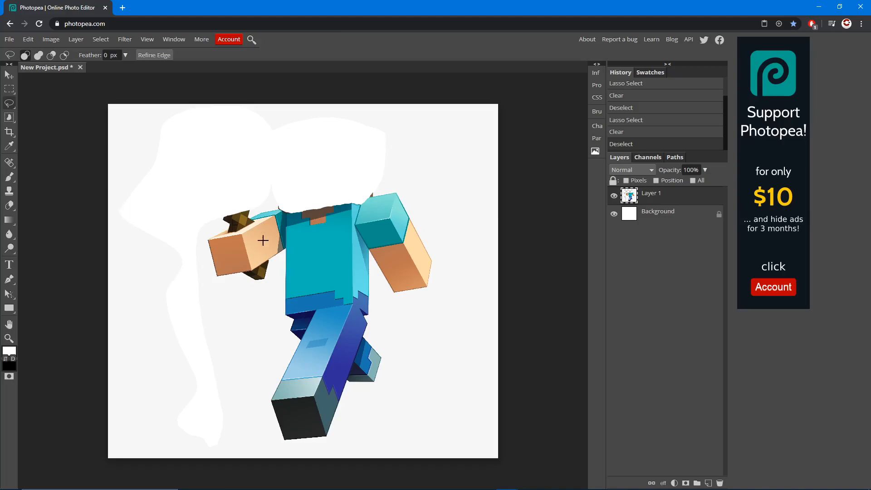
mouse_move(450, 130)
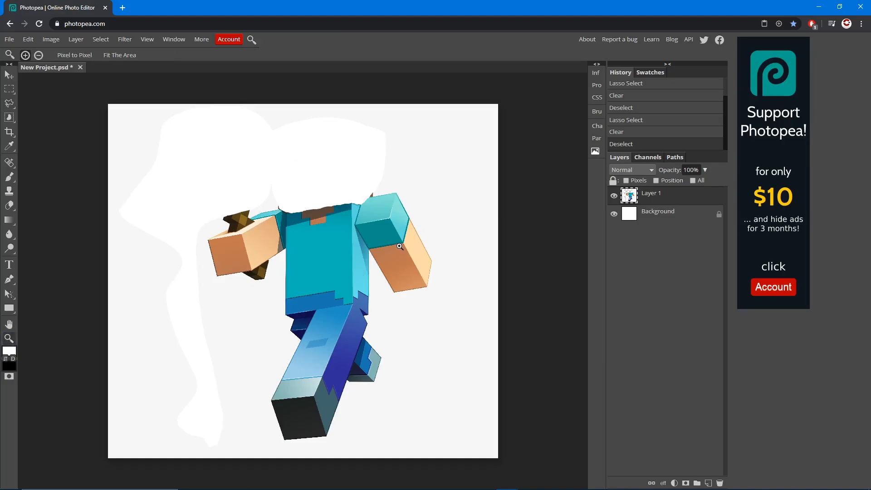
Zoom in on Steve's right arm for a close-up view.
scroll("up", 3)
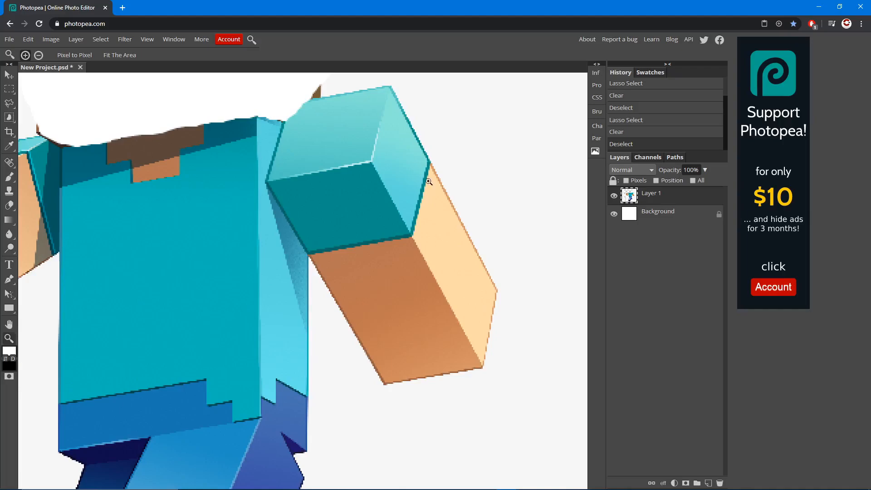
left_click(9, 88)
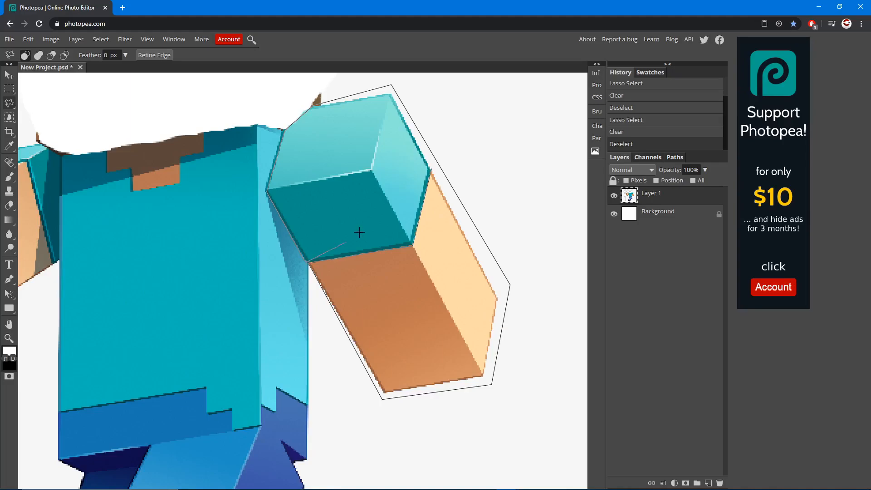
key("ctrl+d")
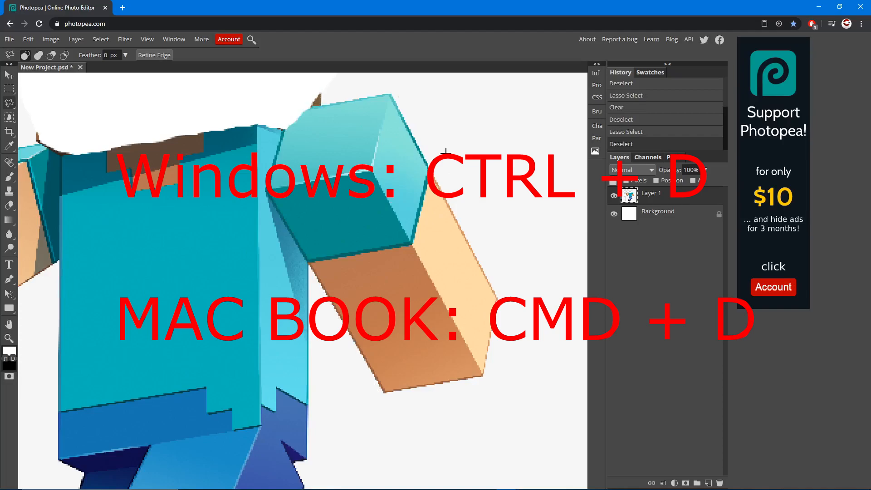
key("Ctrl+D")
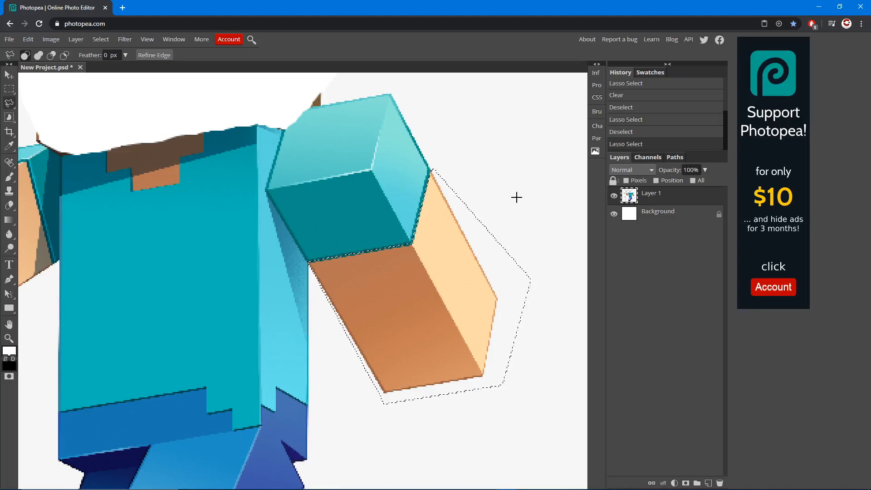
Delete the selected right forearm, leaving only the teal shoulder block.
key("Delete")
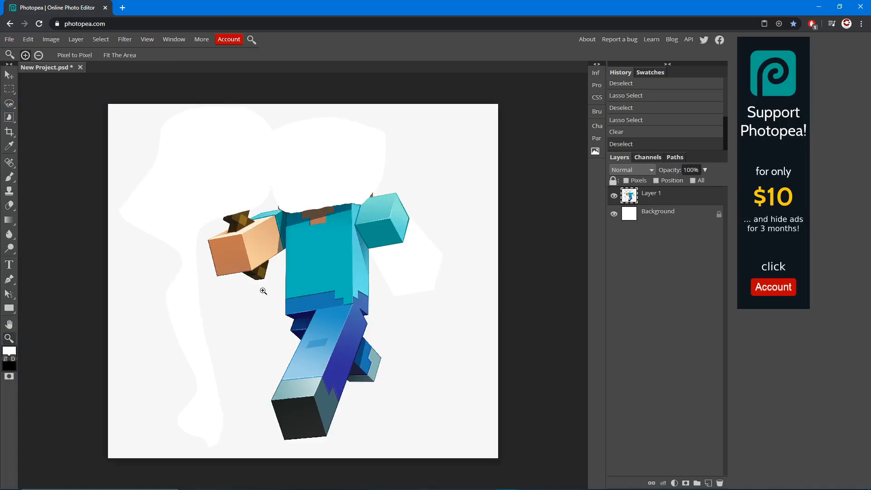
Start a freehand Lasso outline around the leftover brown pickaxe handle.
left_click(9, 103)
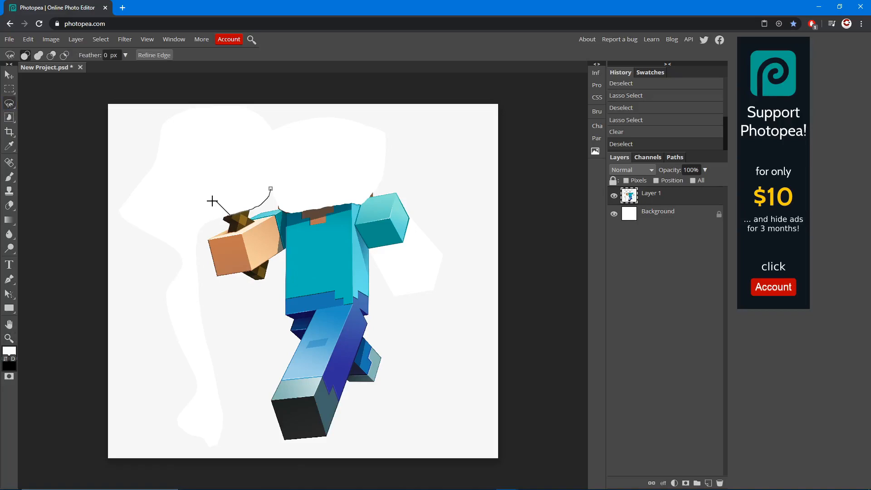